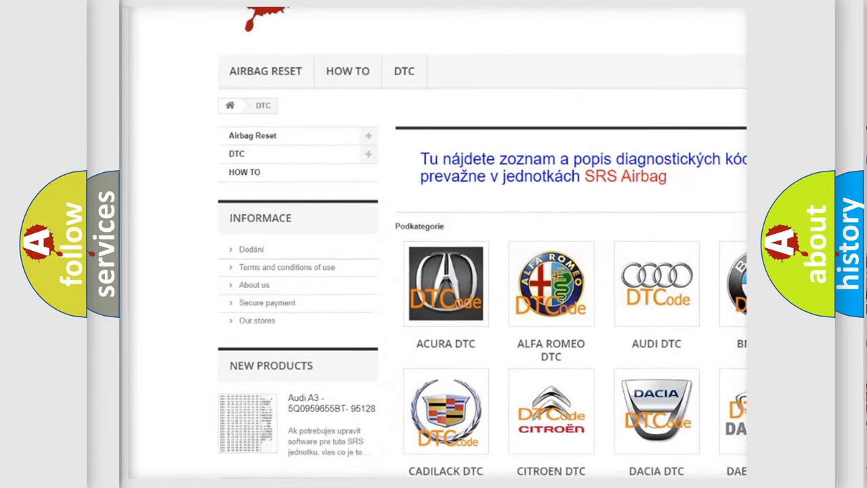
pyautogui.scroll(-3)
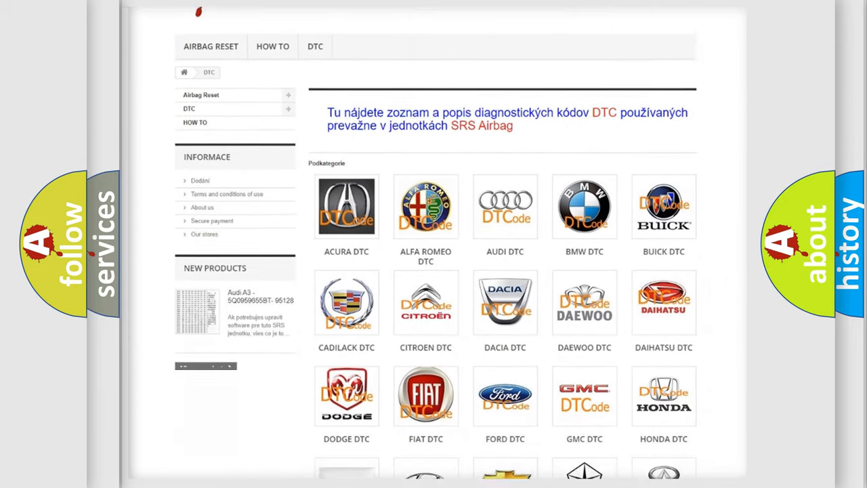
pyautogui.scroll(-3)
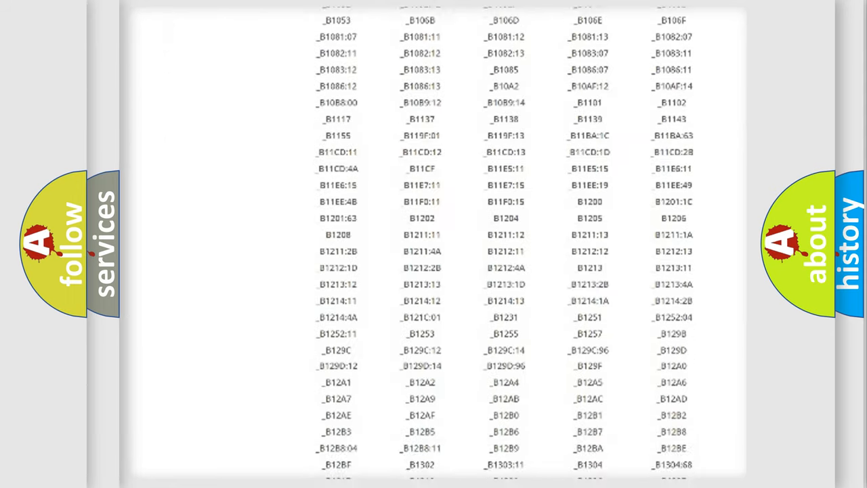
pyautogui.scroll(-3)
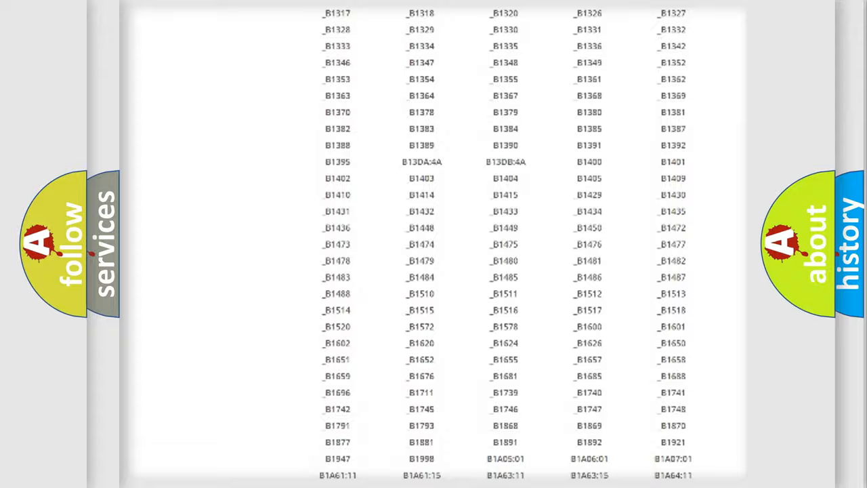
pyautogui.scroll(3)
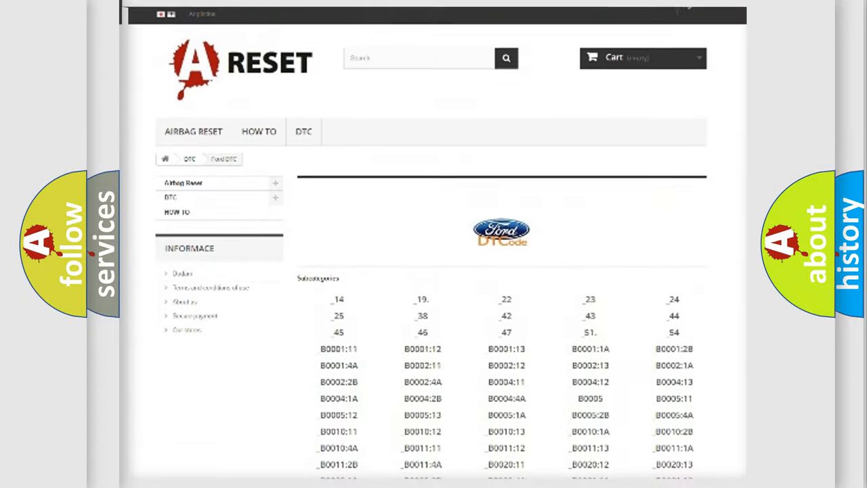